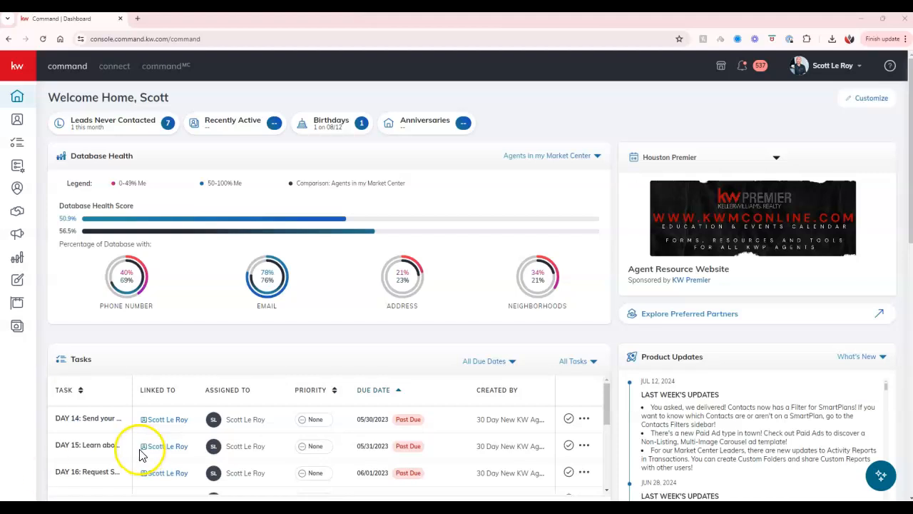
mouse_move(137, 382)
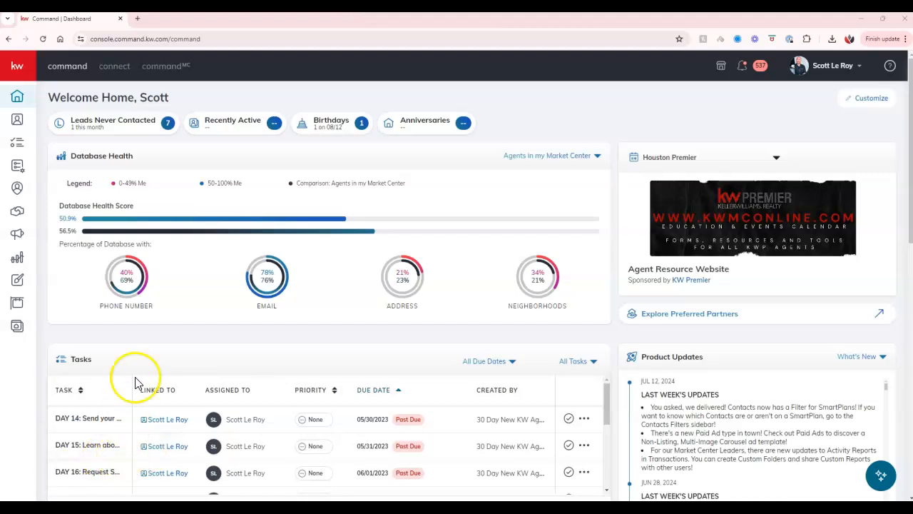
mouse_move(29, 94)
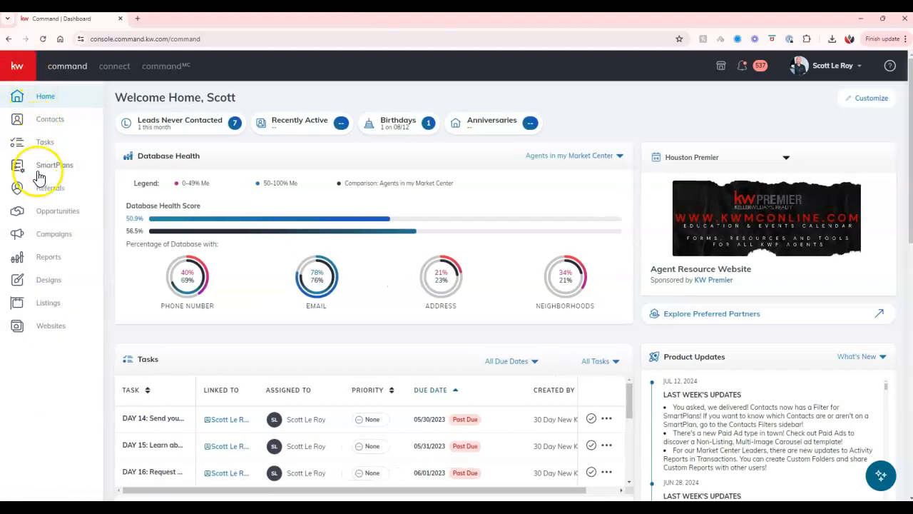
mouse_move(52, 325)
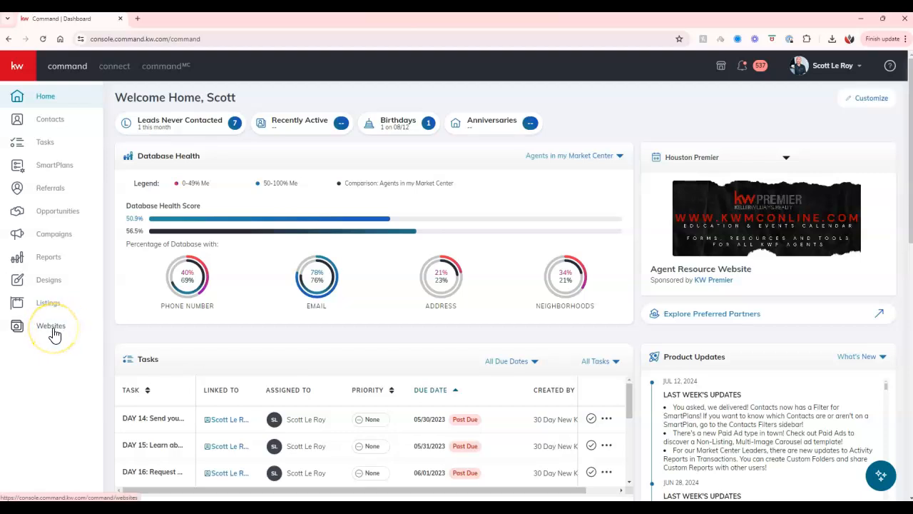
mouse_move(51, 334)
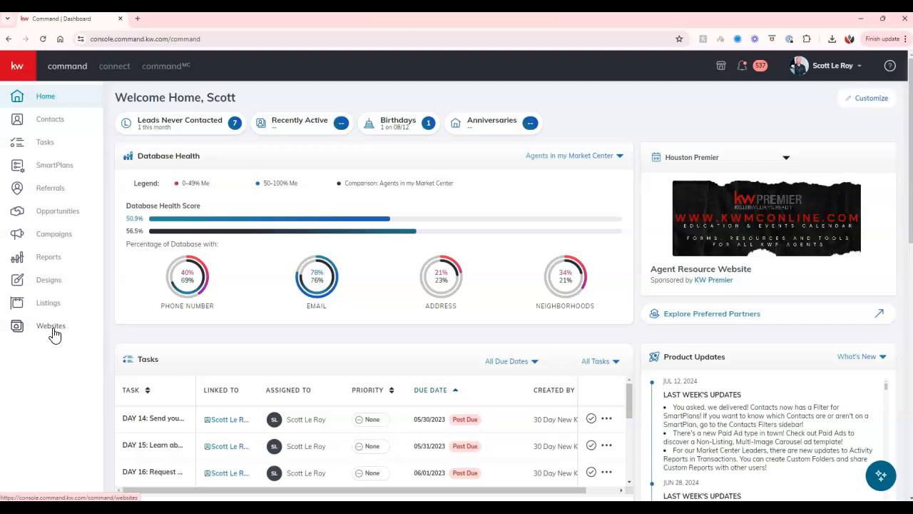
Open the Websites applet from the Command sidebar to list the agent site and address
left_click(51, 326)
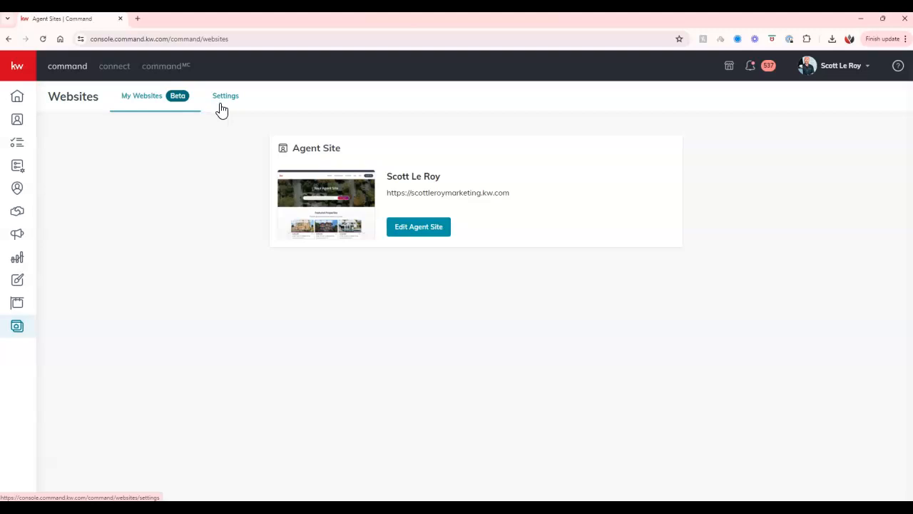
mouse_move(150, 122)
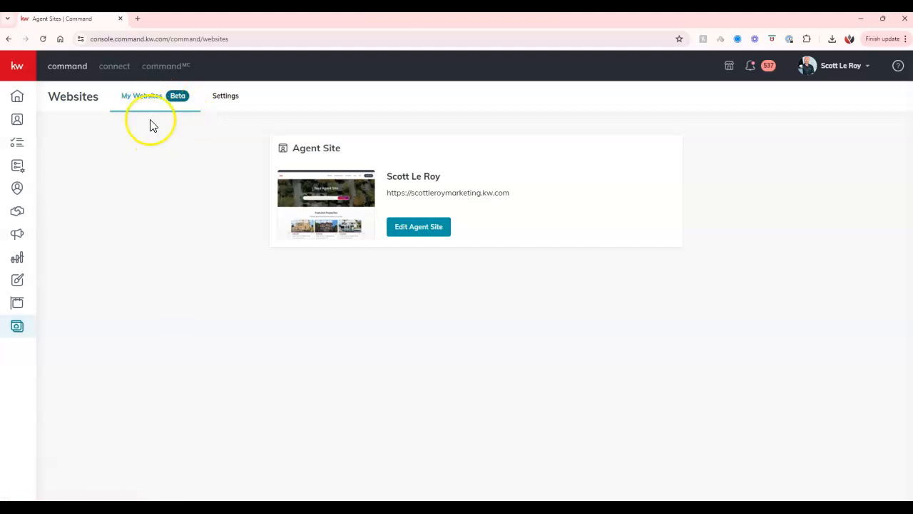
mouse_move(391, 223)
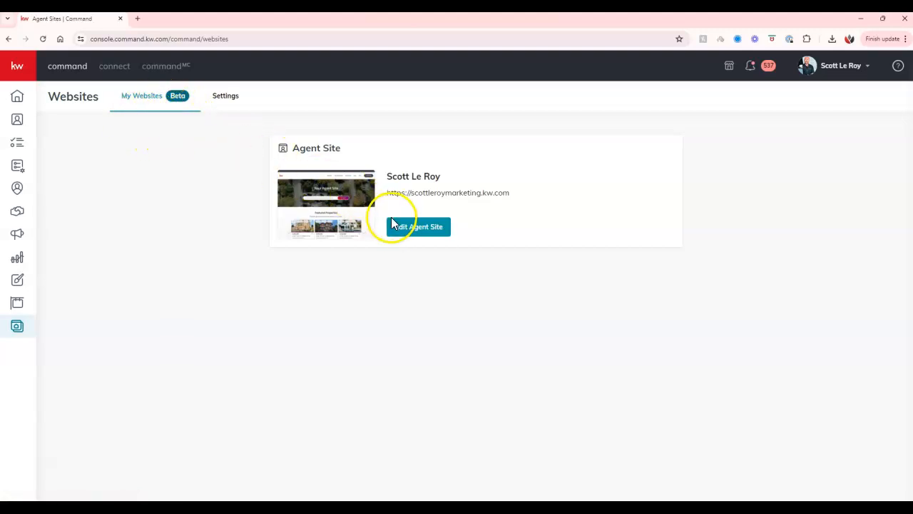
Enter Edit Agent Site, dismiss the error banner, and check the Add Content options including Blog
left_click(417, 226)
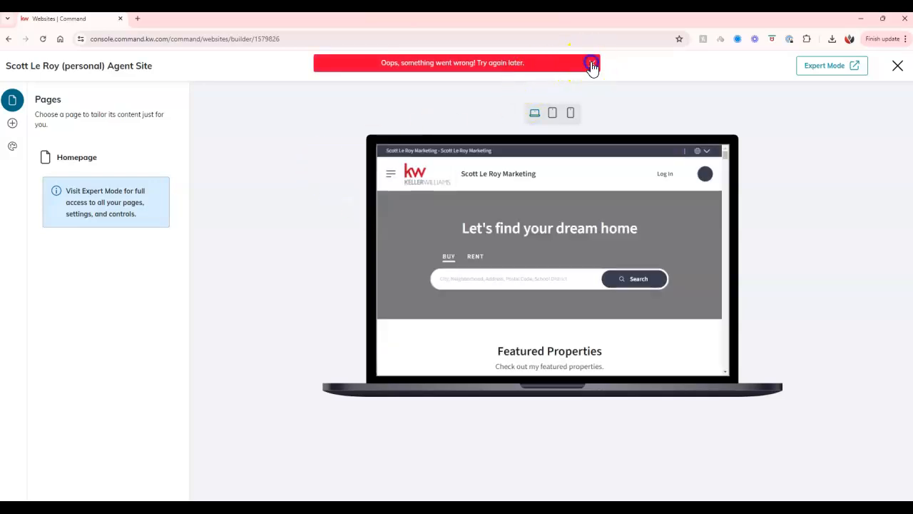
left_click(591, 63)
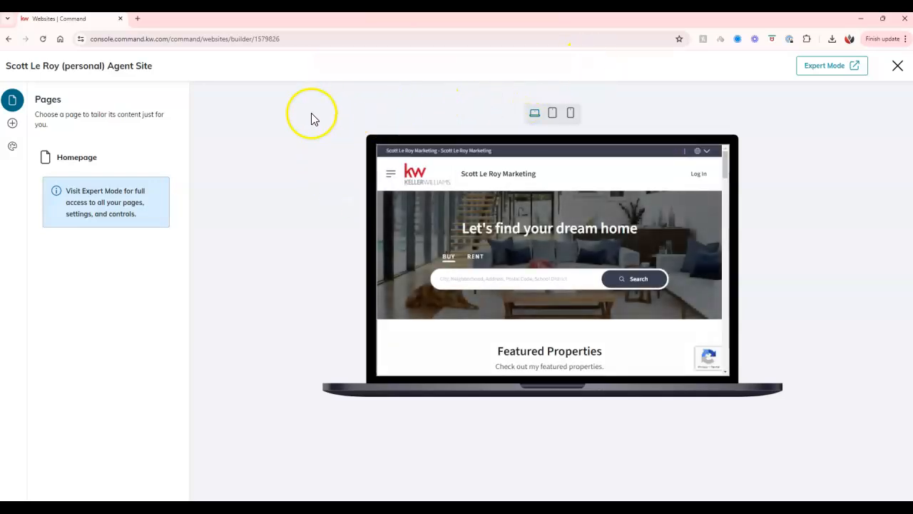
mouse_move(11, 123)
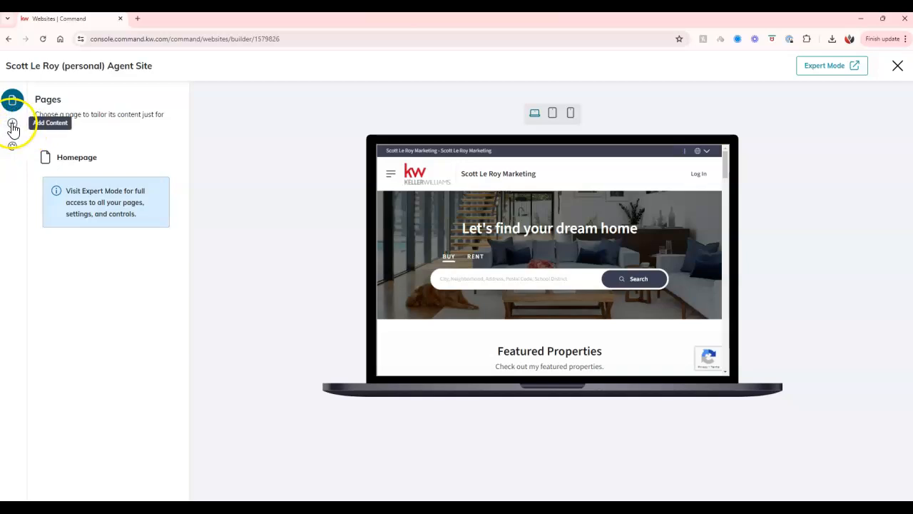
left_click(12, 123)
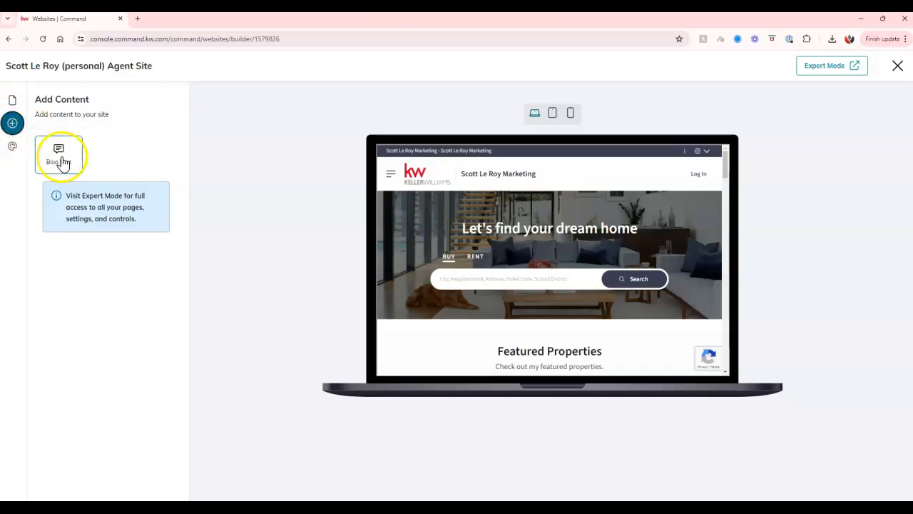
left_click(11, 145)
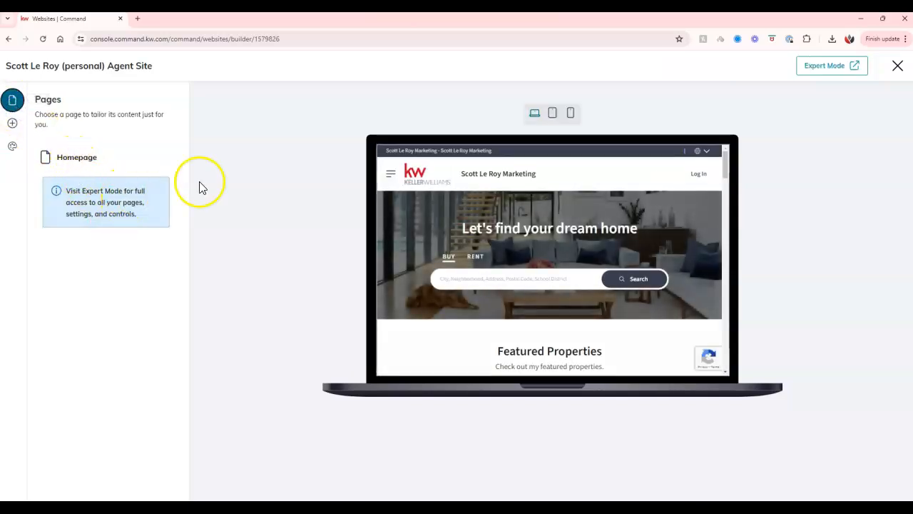
mouse_move(464, 166)
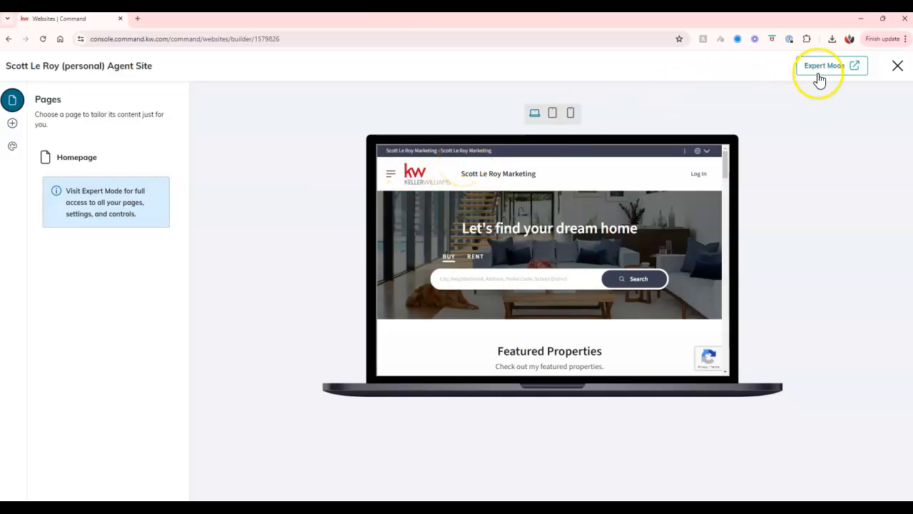
Launch Expert Mode into Brightspot and view the Create menu's content types like blog post and custom page
left_click(824, 66)
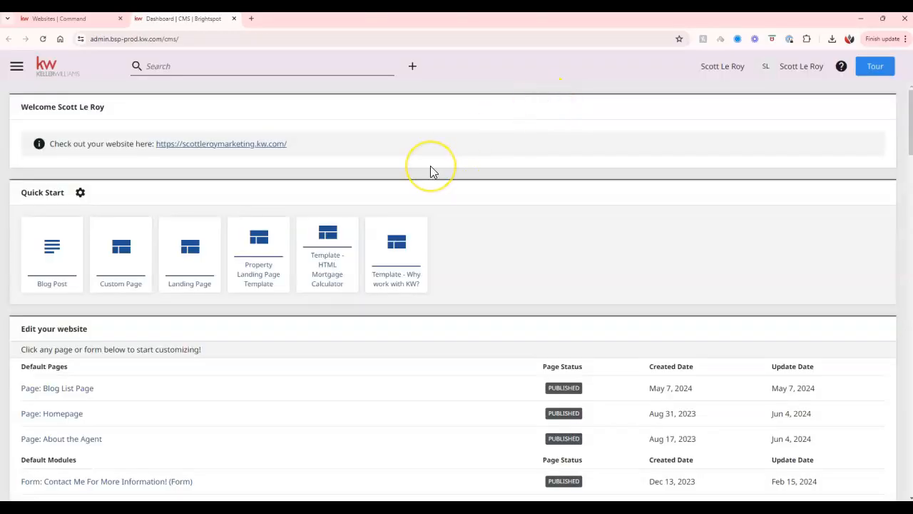
mouse_move(516, 149)
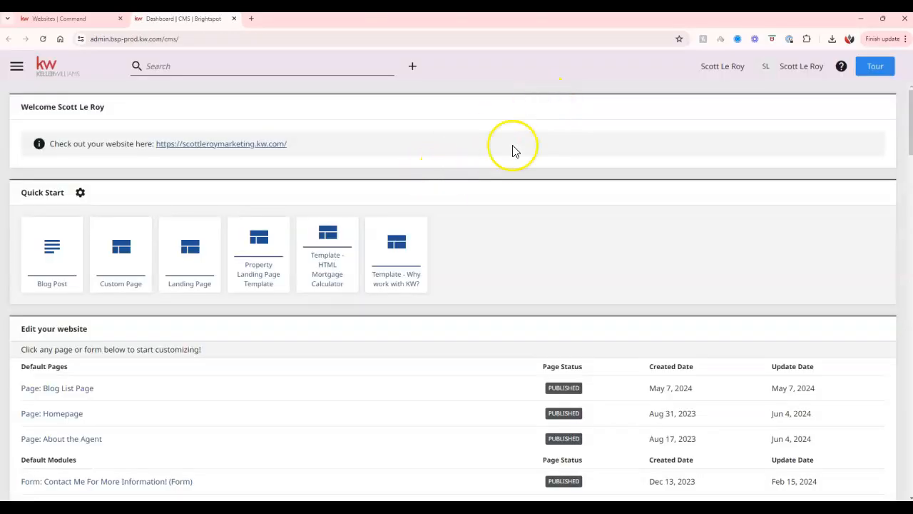
left_click(412, 66)
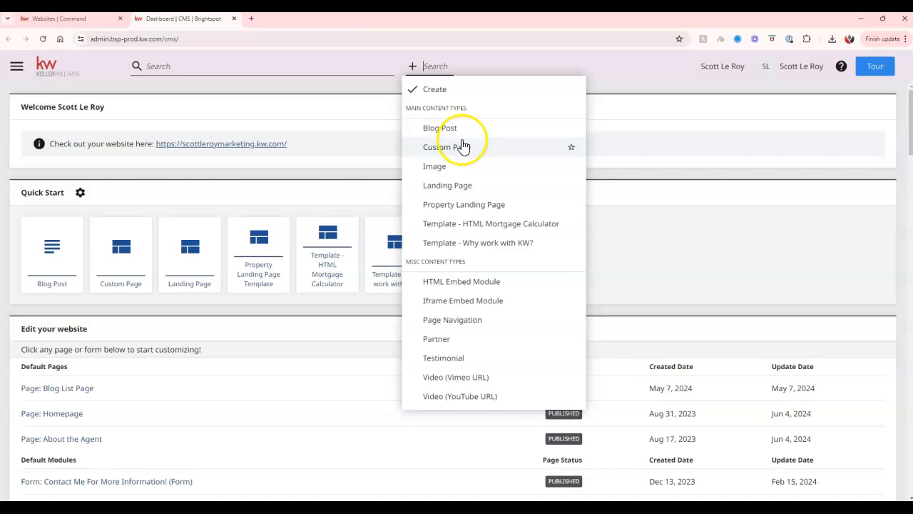
mouse_move(458, 160)
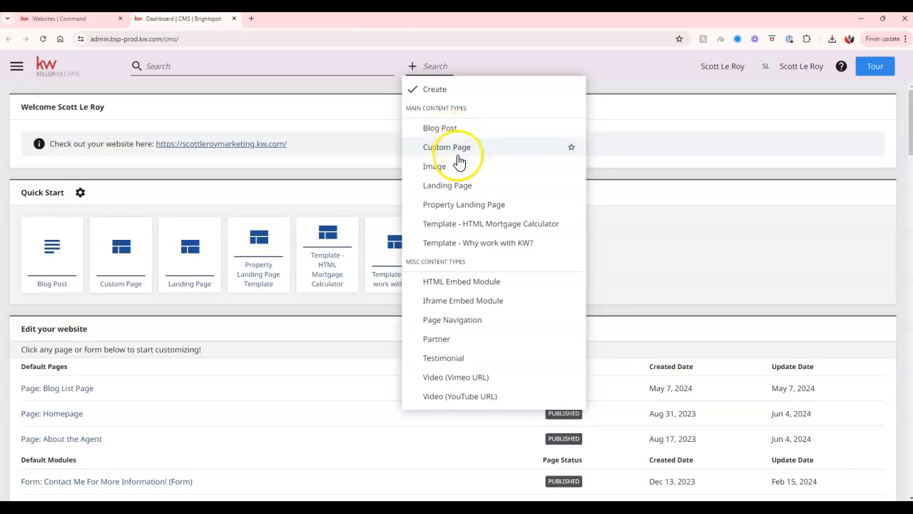
mouse_move(457, 171)
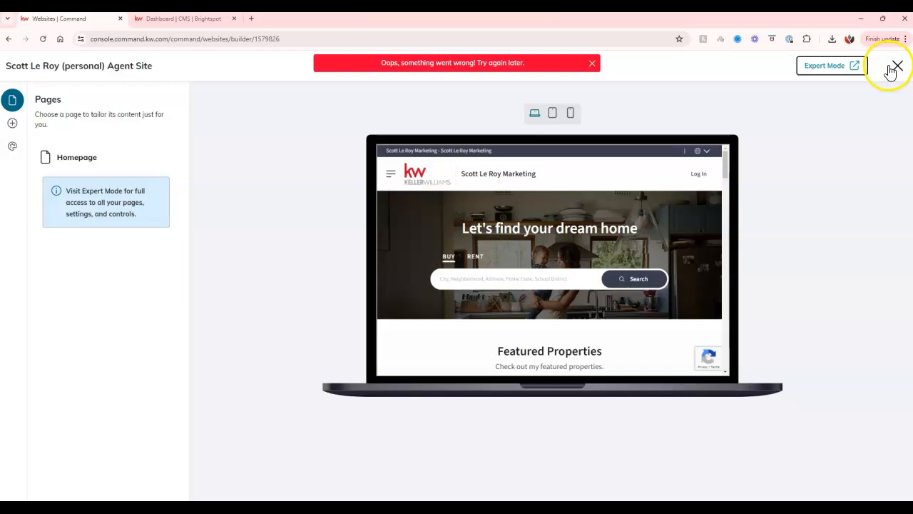
Exit the site editor and scroll through the Websites Settings page
left_click(897, 66)
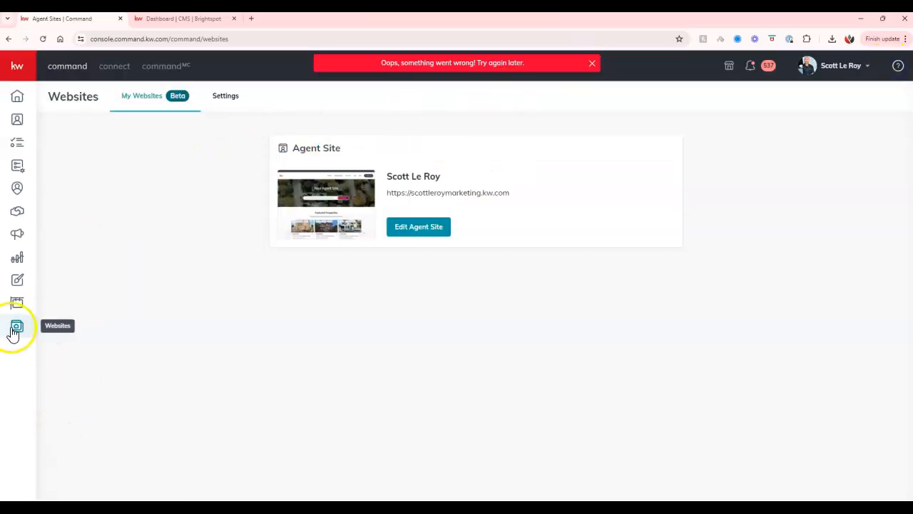
left_click(225, 96)
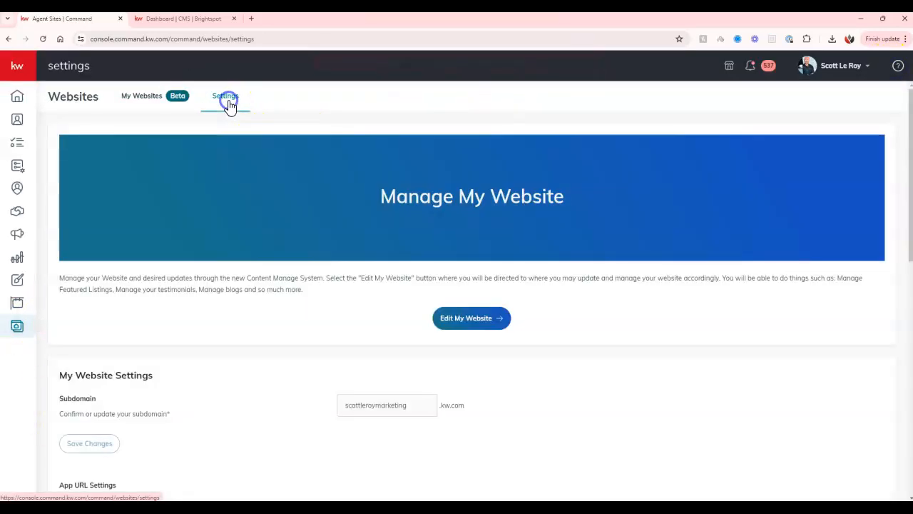
mouse_move(407, 277)
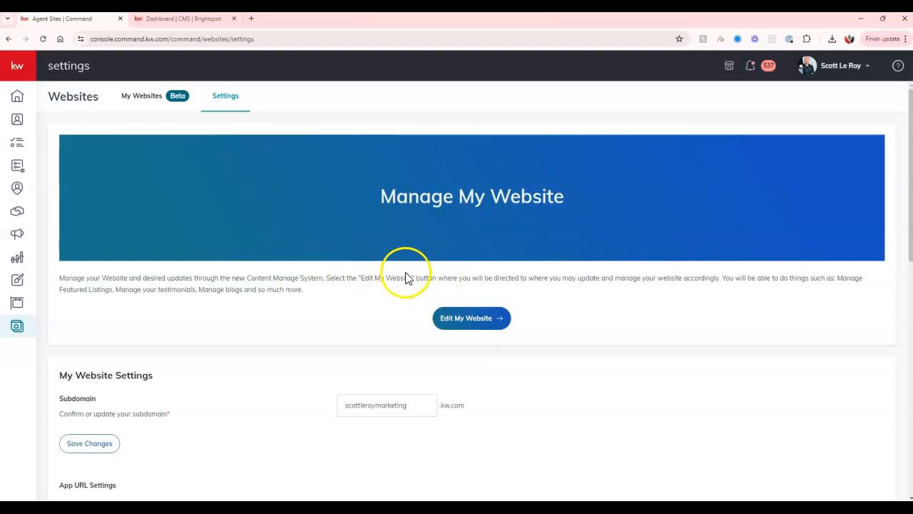
mouse_move(402, 221)
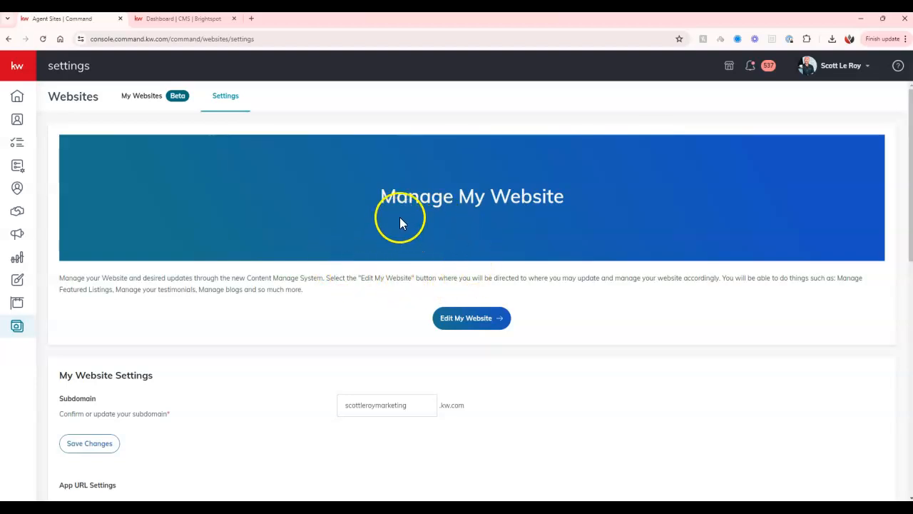
mouse_move(478, 146)
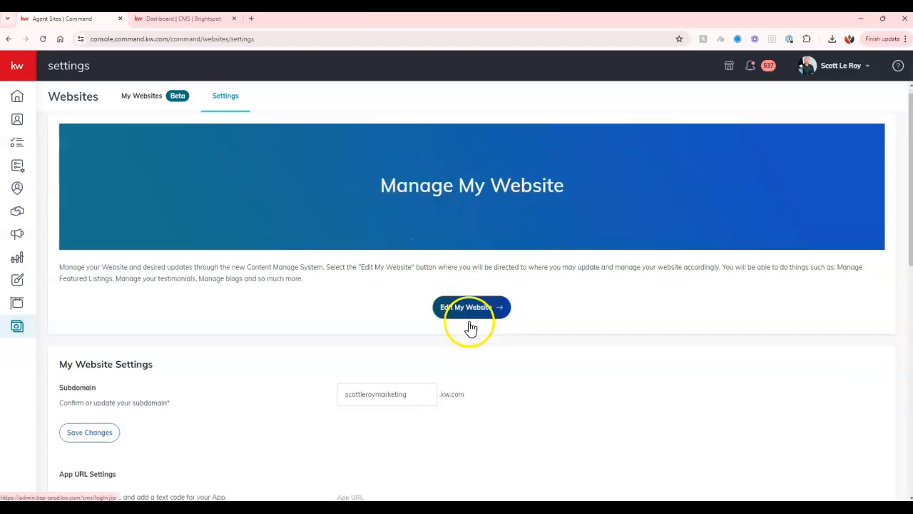
scroll("down", 3)
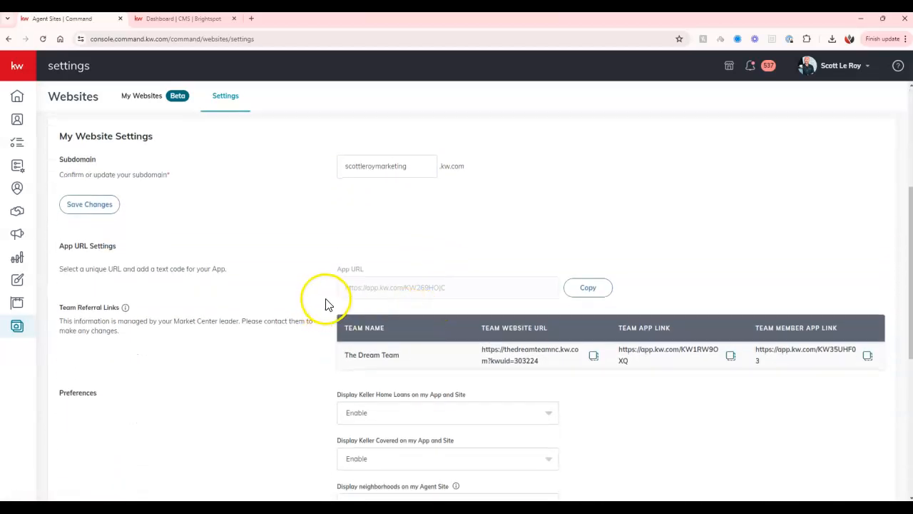
scroll("down", 3)
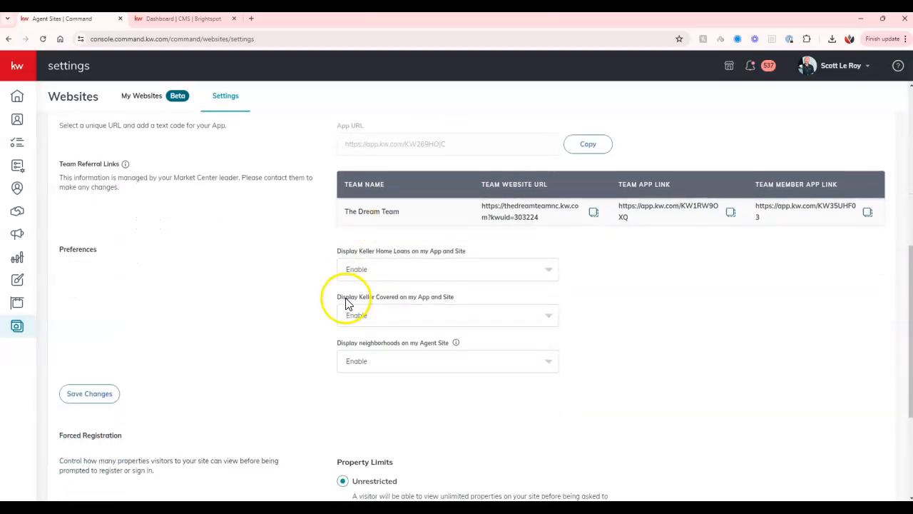
scroll("down", 3)
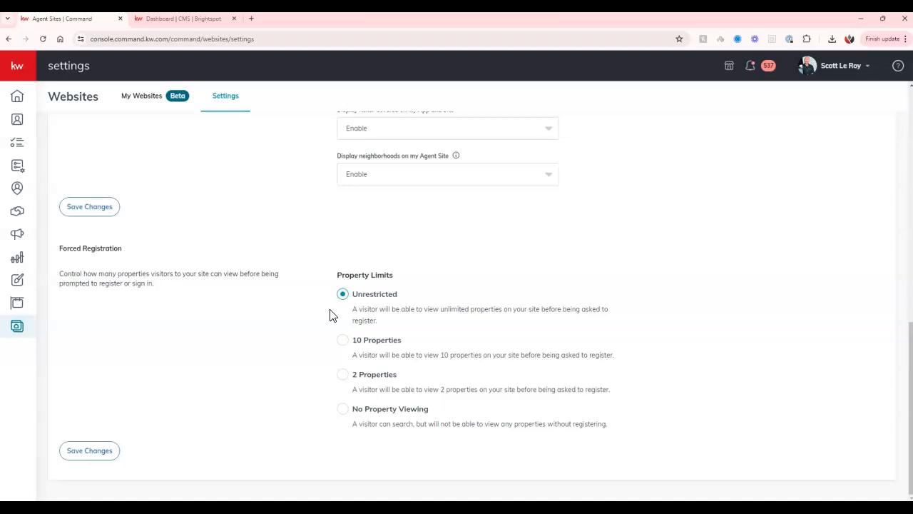
scroll("up", 3)
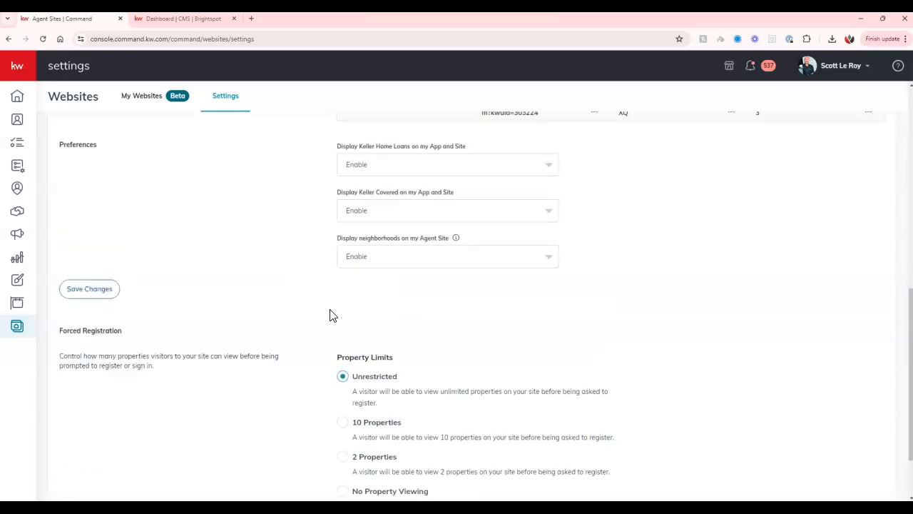
scroll("up", 3)
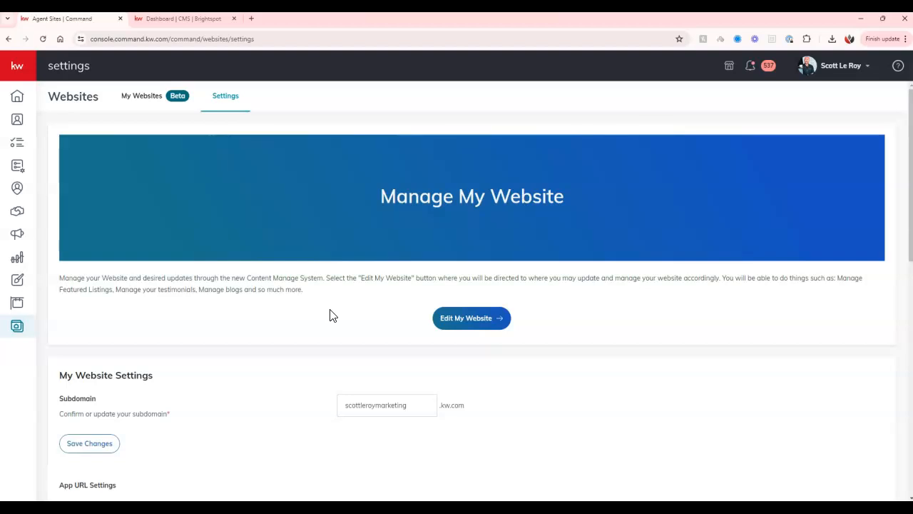
mouse_move(271, 117)
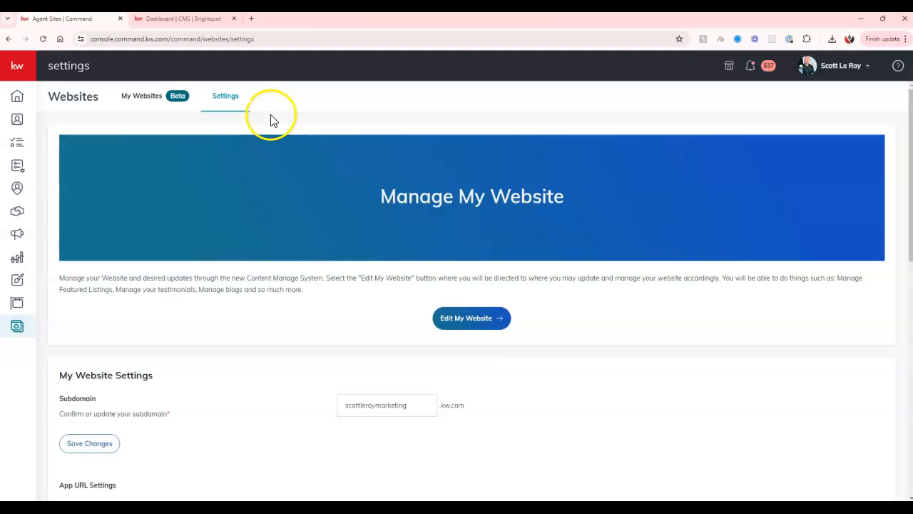
mouse_move(142, 96)
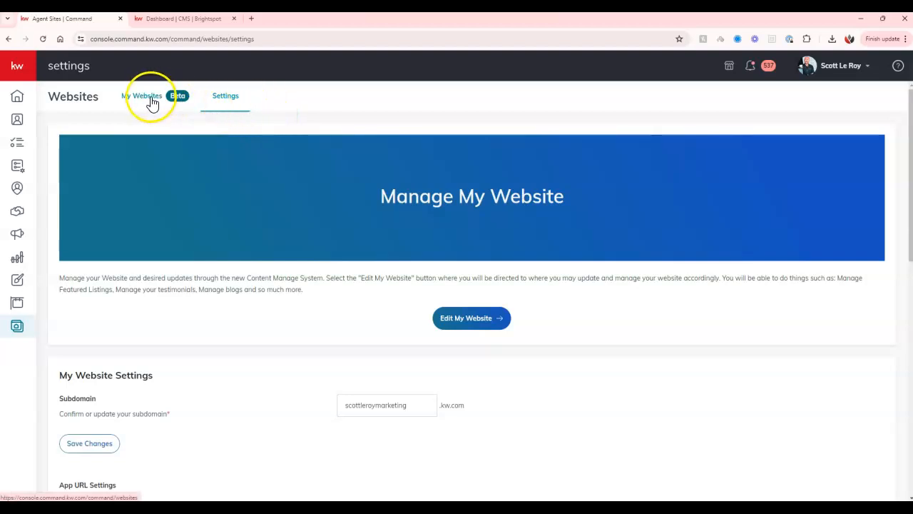
mouse_move(372, 217)
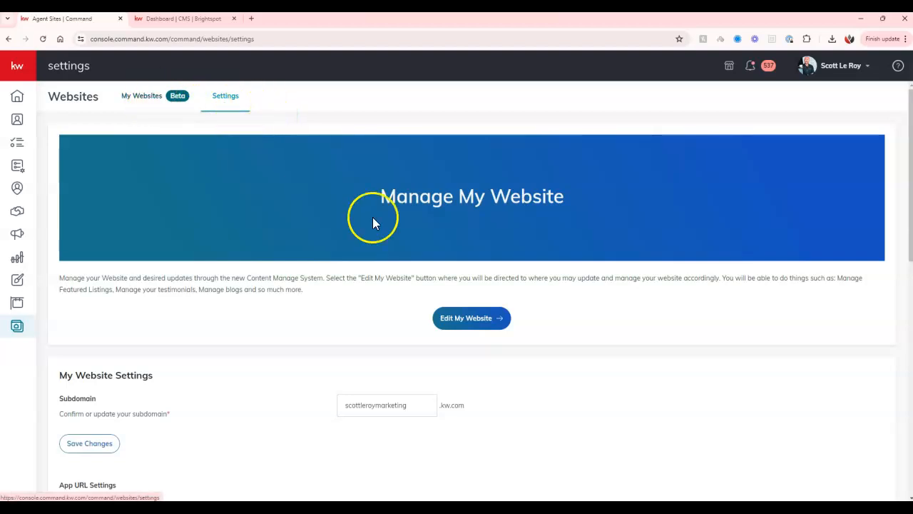
Launch Edit My Website to reach the Brightspot CMS dashboard in a new tab
left_click(471, 317)
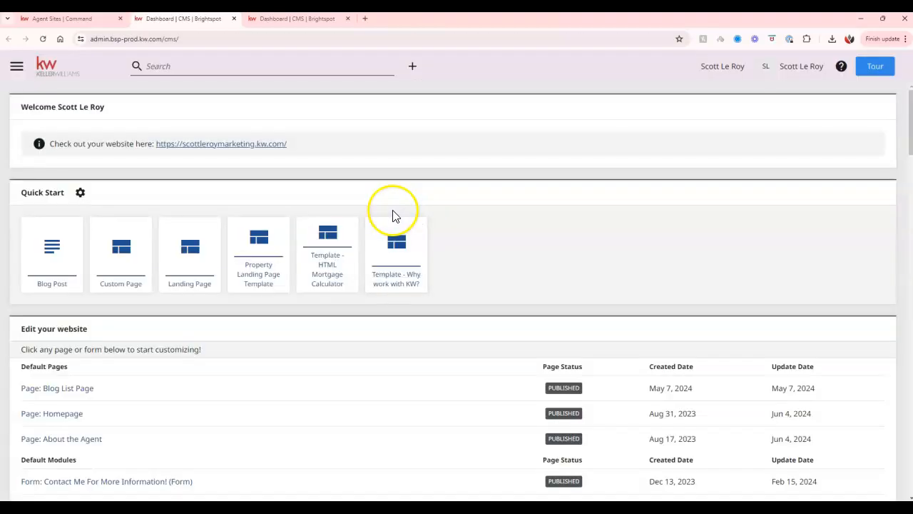